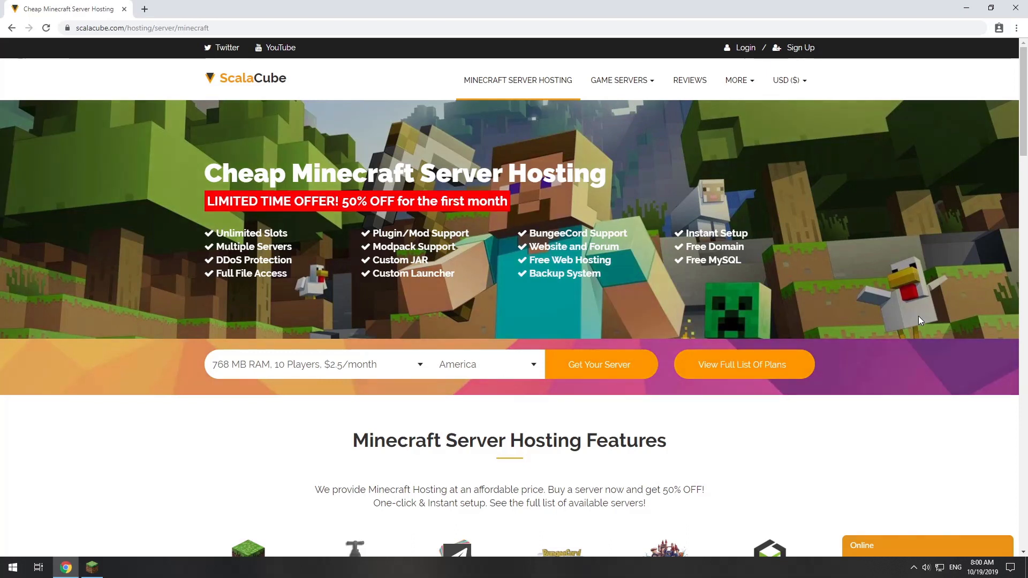
Begin a server order with America as the location and Standard Minecraft 1.14.4 added.
click(598, 365)
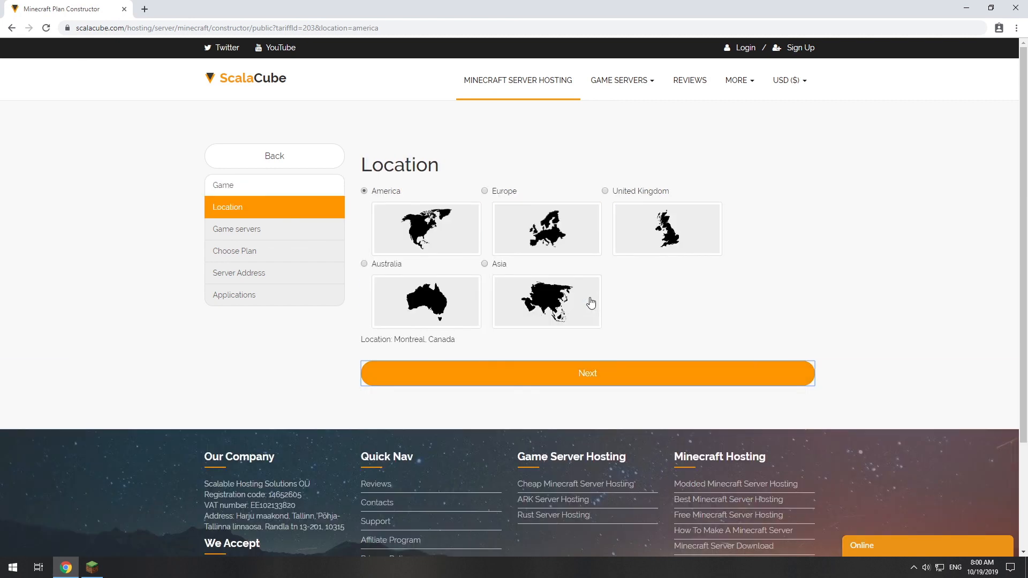
click(586, 373)
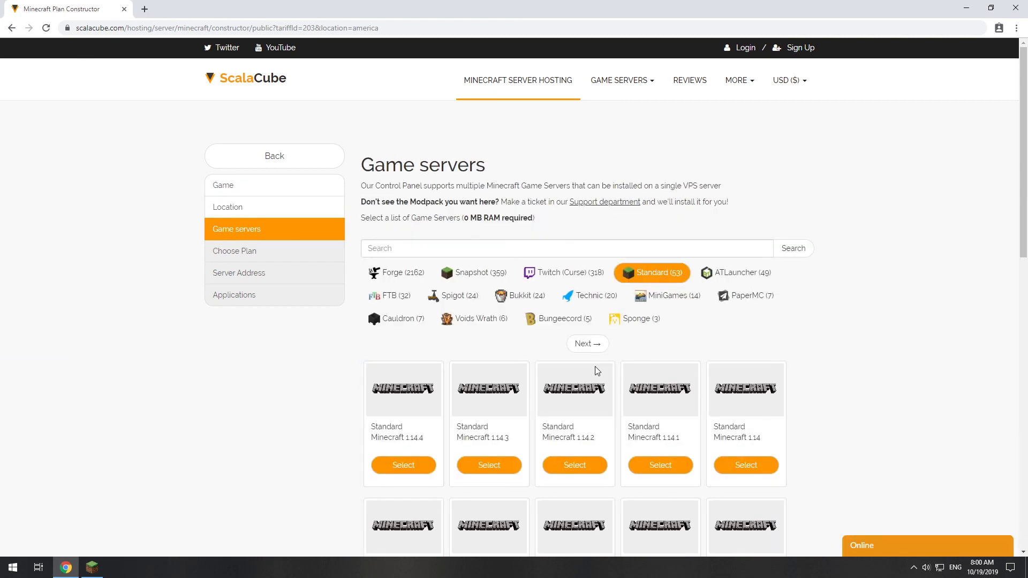
click(403, 465)
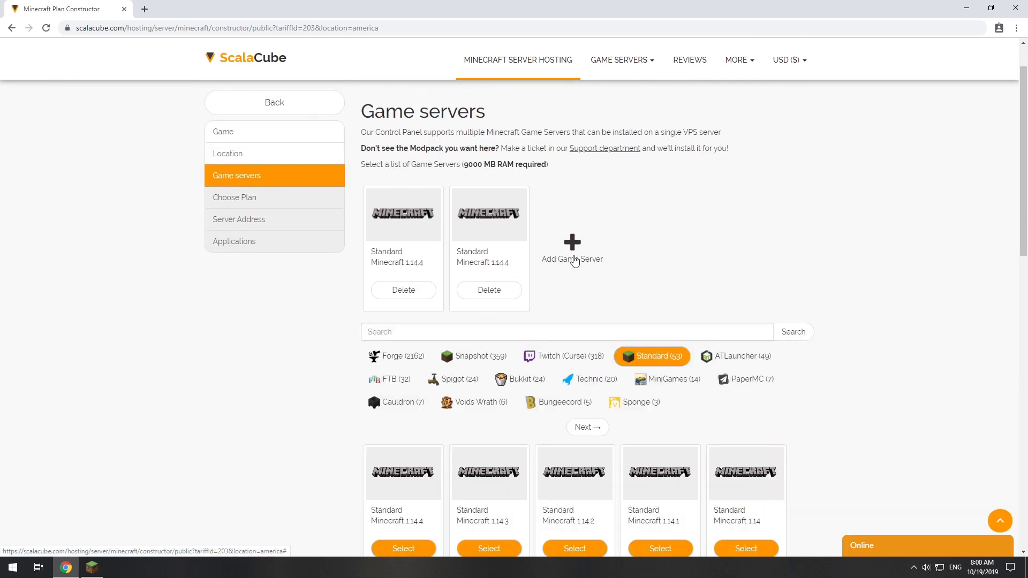
mouse_move(555, 405)
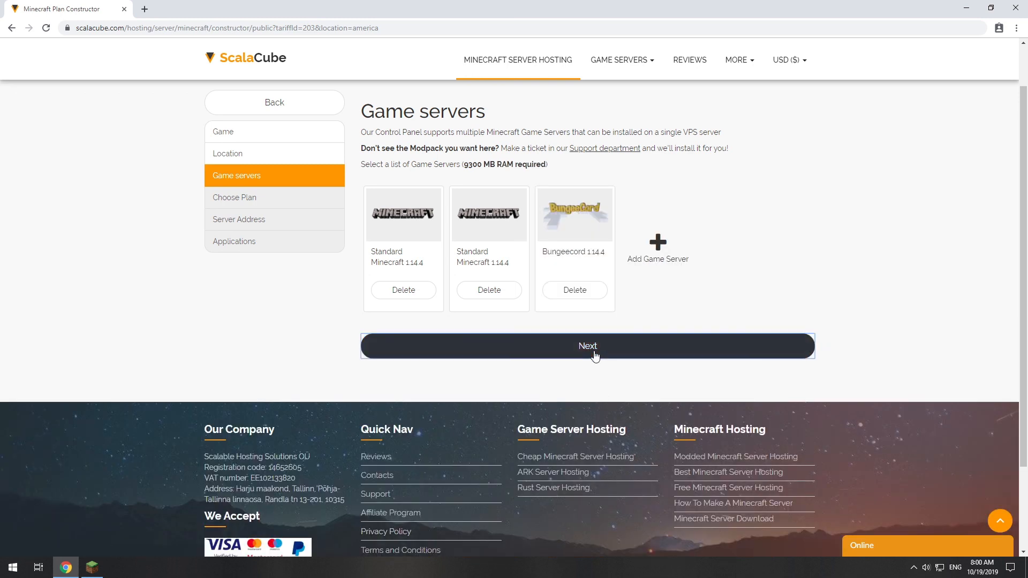
Confirm the game servers, take the recommended VPS 12G plan, and choose IP With Port - FREE.
click(587, 345)
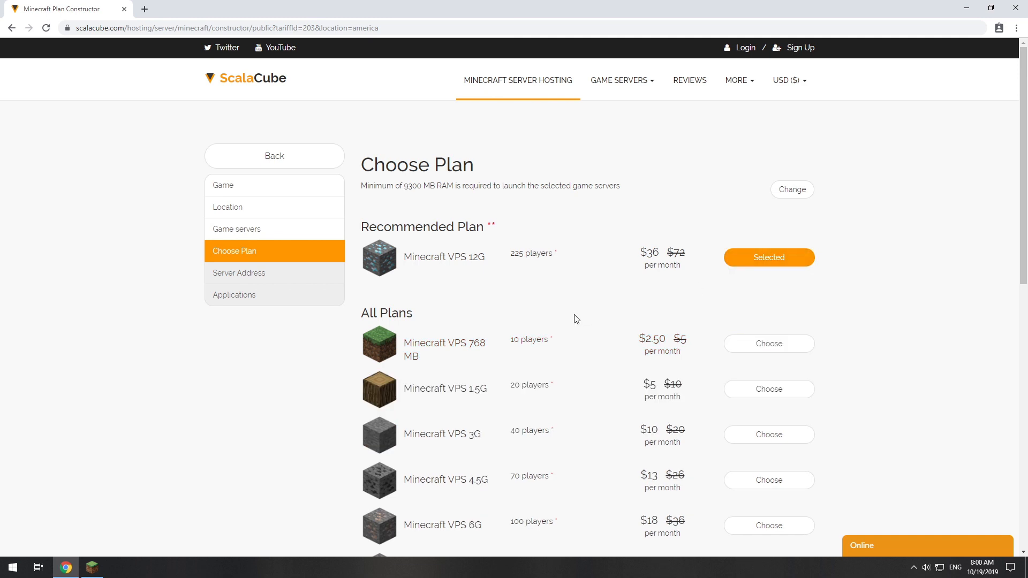
click(768, 257)
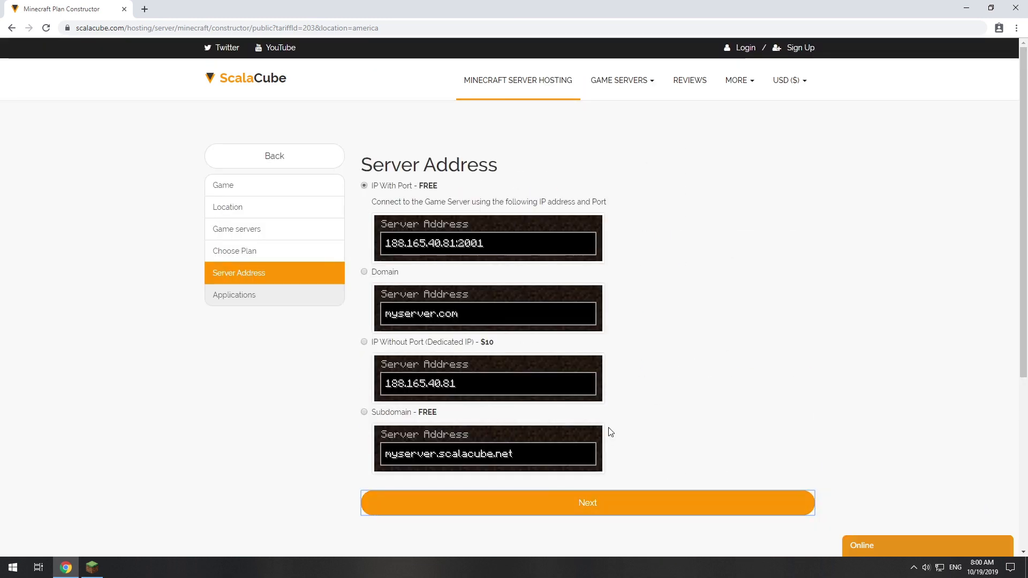
double_click(398, 185)
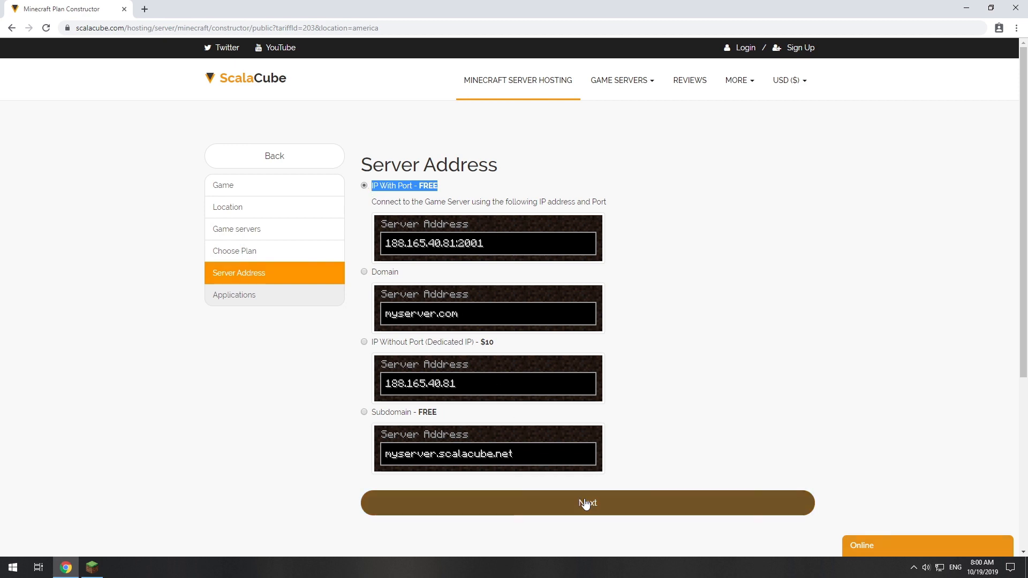
click(586, 503)
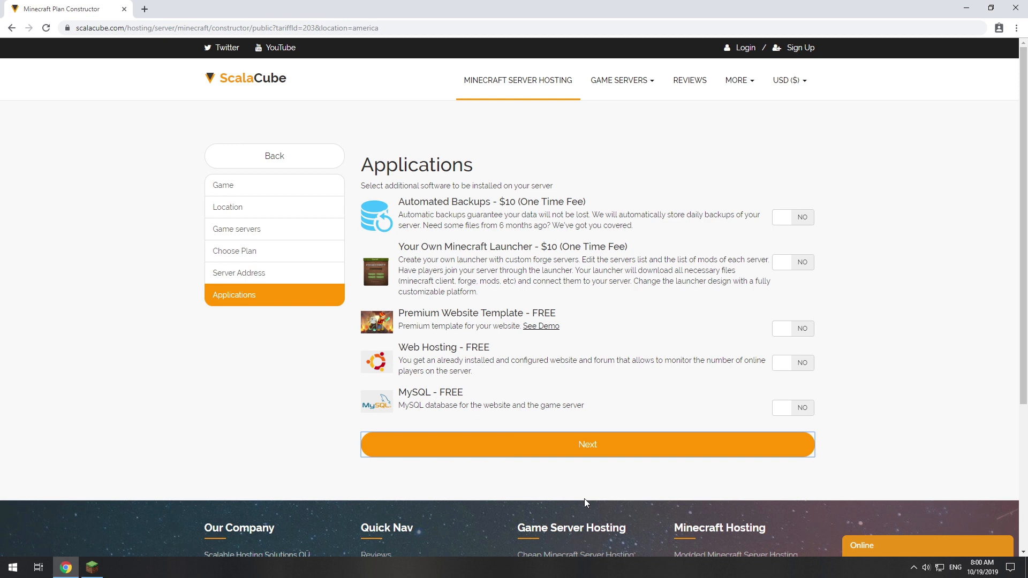
Leave every application toggle on NO and proceed to the $36 payment page.
click(586, 444)
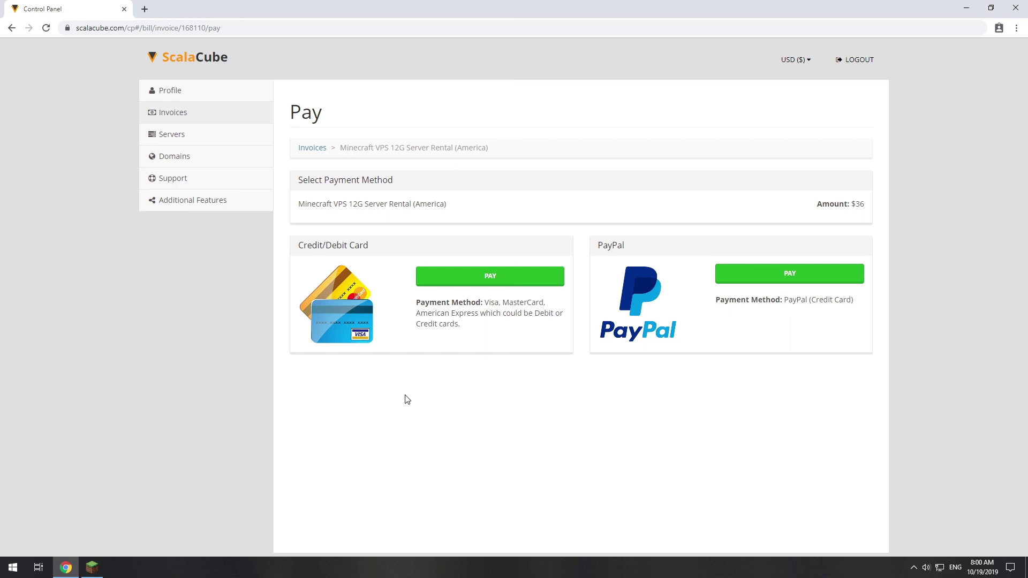
Copy Minecraft #3's server IP from Saturn 3130, then launch Minecraft Java Edition 1.14.4.
click(172, 134)
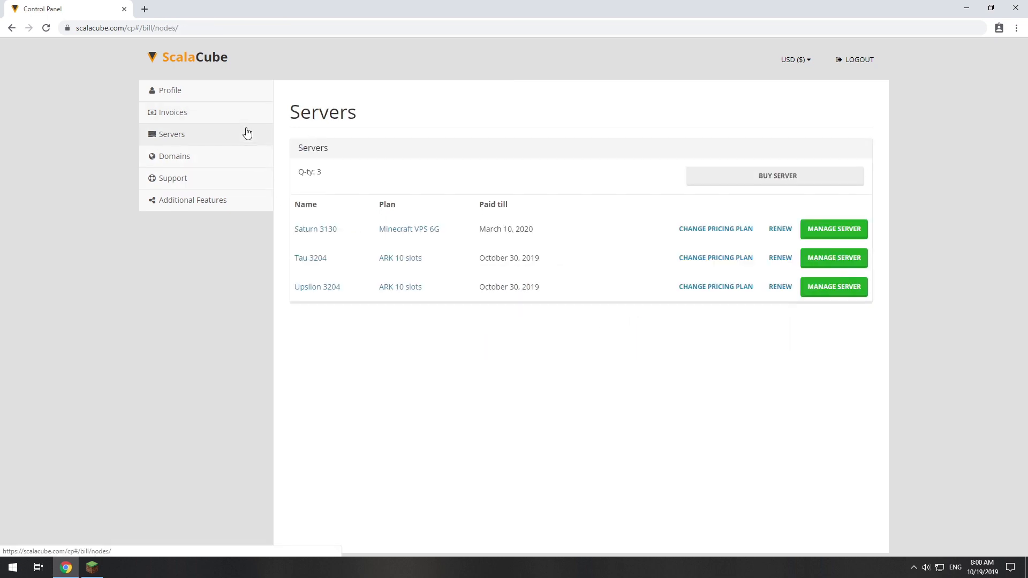
click(833, 229)
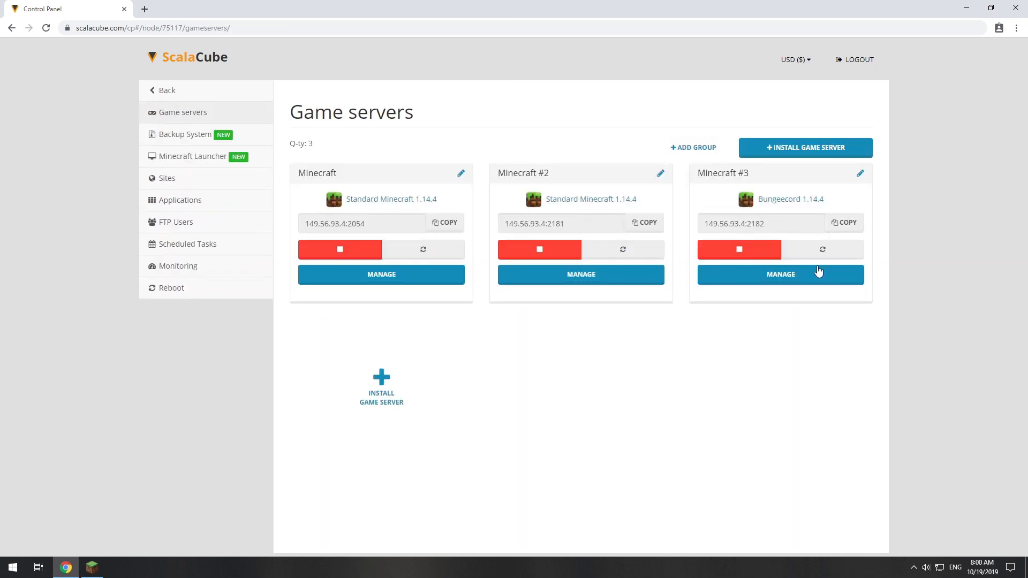
click(780, 274)
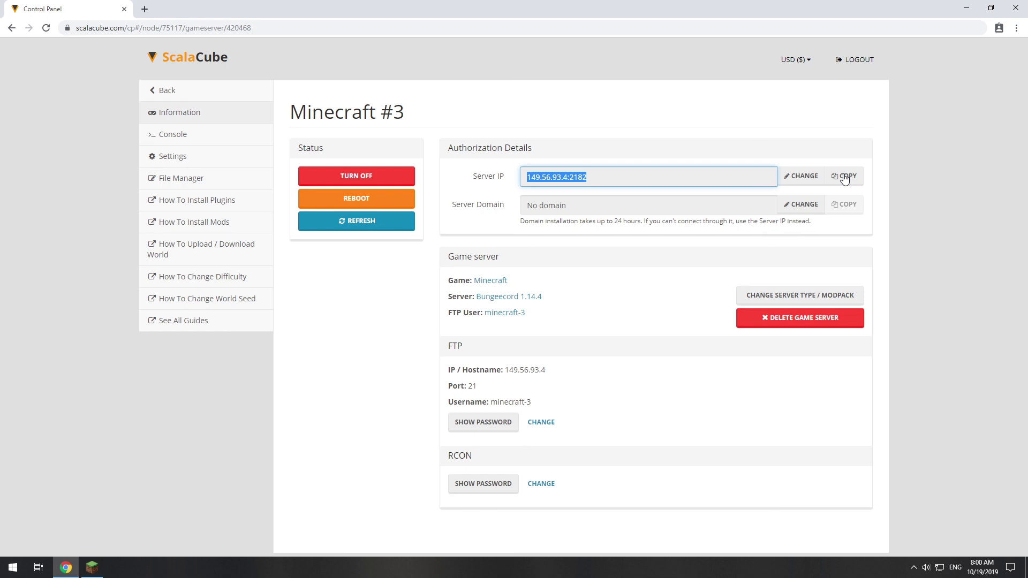
mouse_move(110, 563)
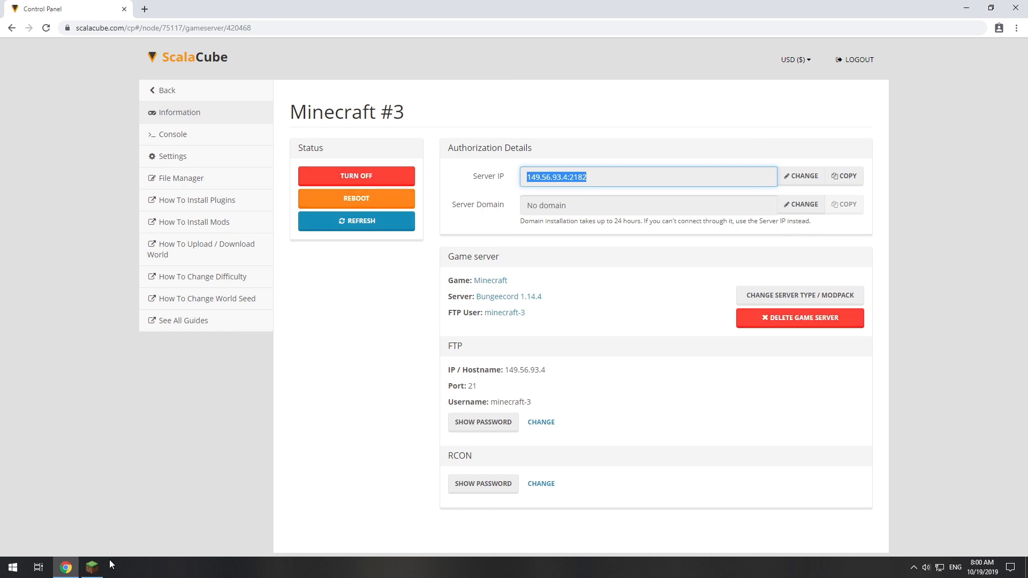
click(91, 567)
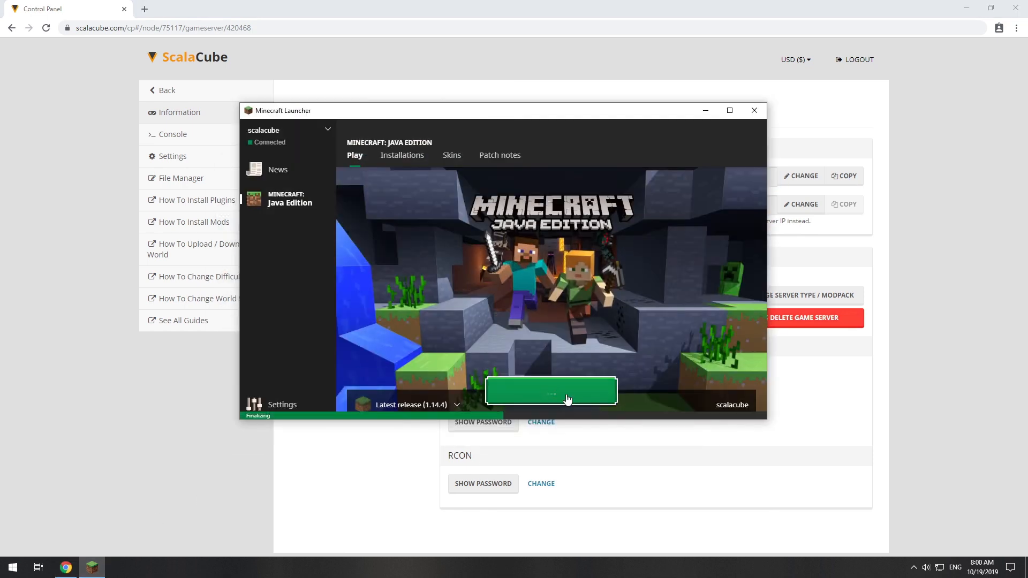
click(551, 391)
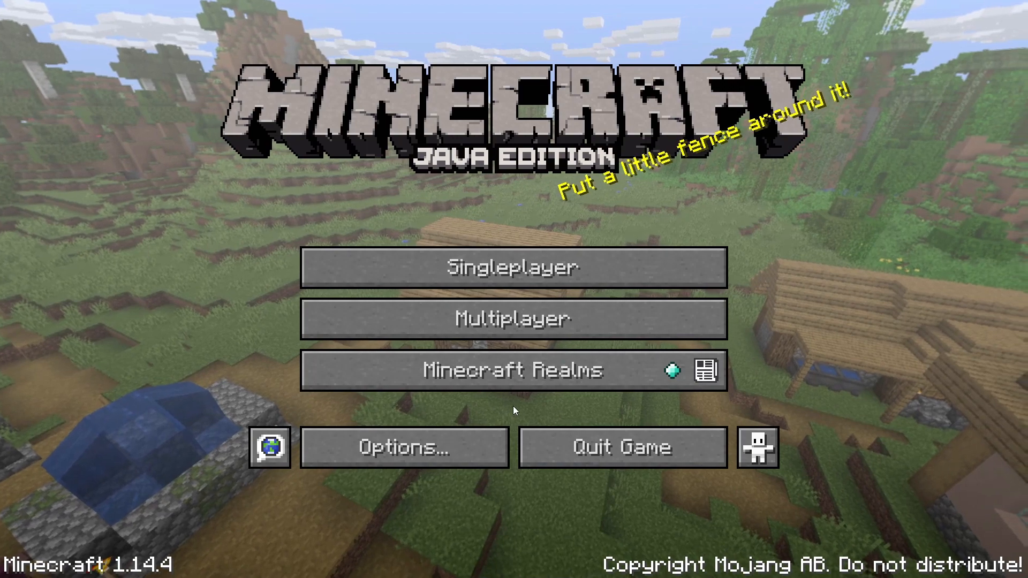
Add 'Minecraft Server' at 149.56.93.4:2182 to the multiplayer server list.
click(513, 318)
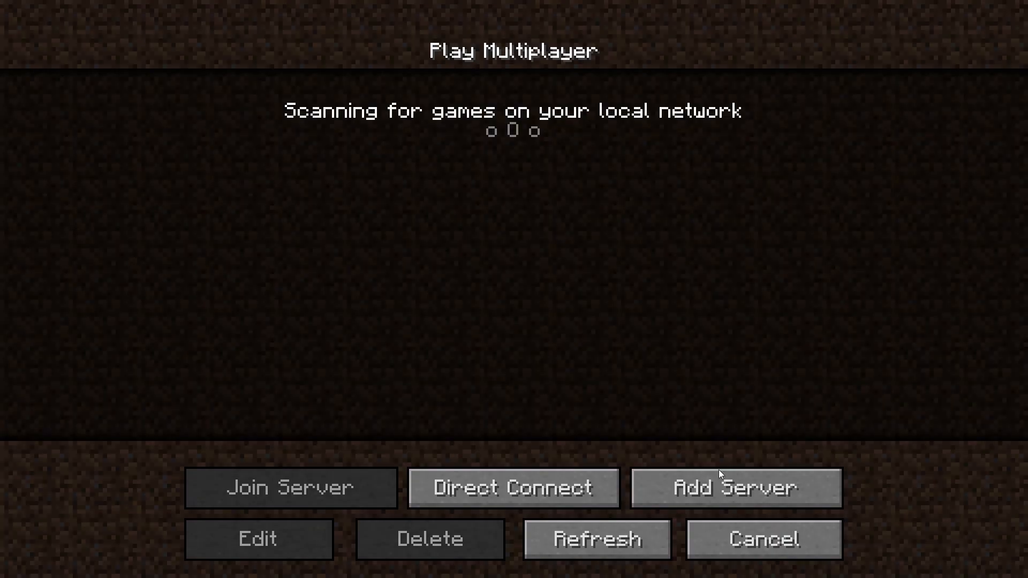
click(258, 539)
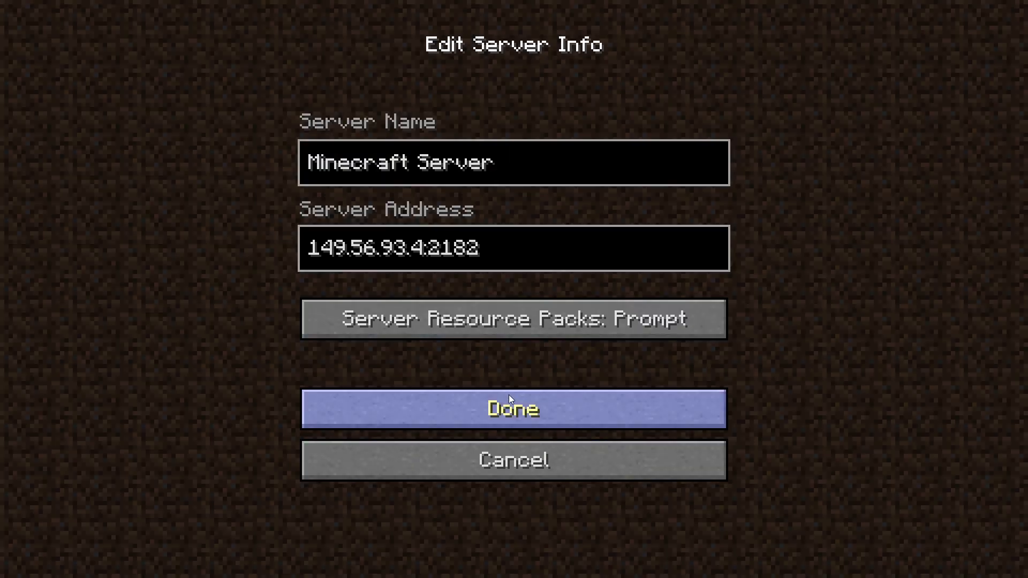
click(513, 409)
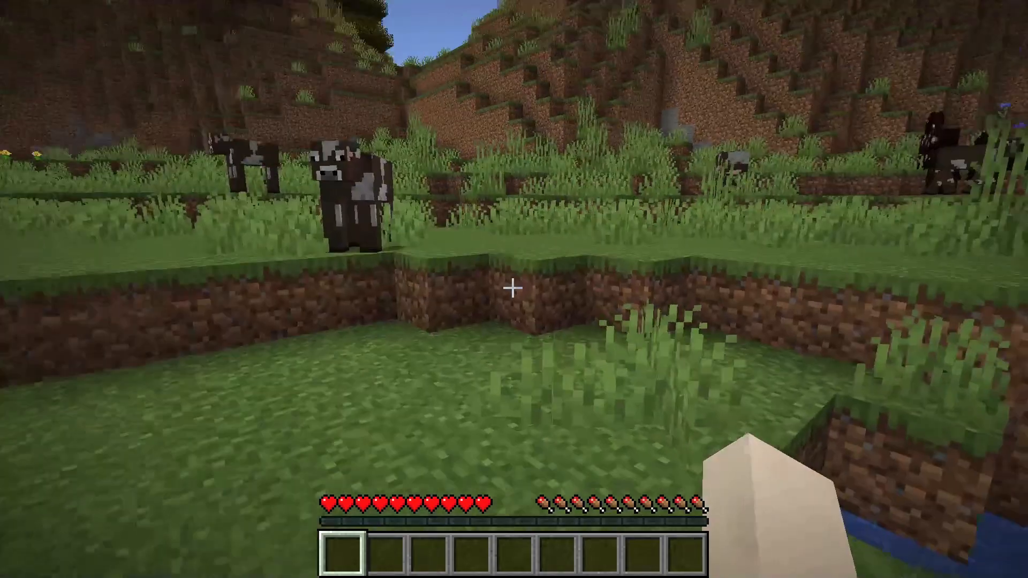
mouse_move(514, 289)
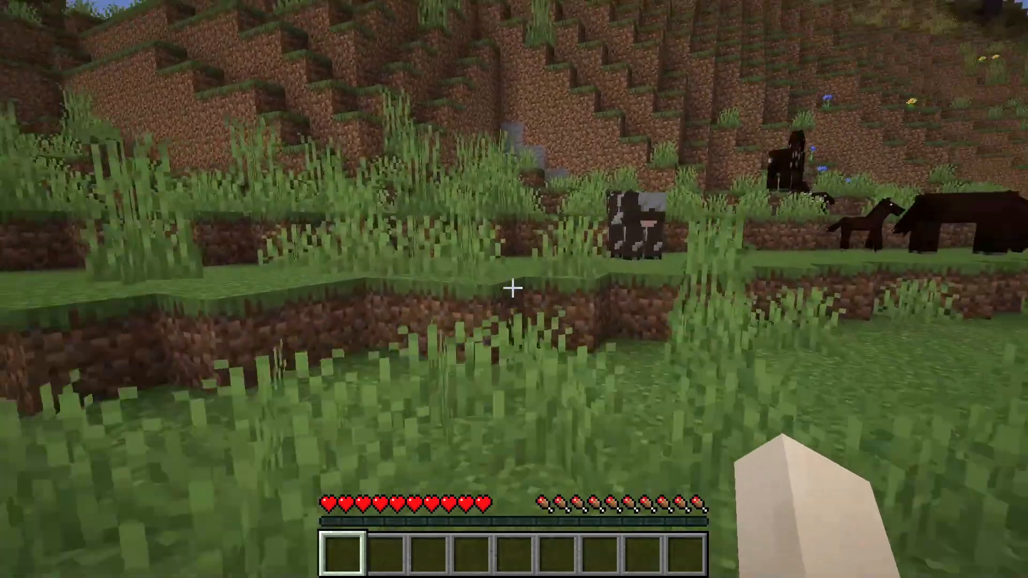
mouse_move(514, 289)
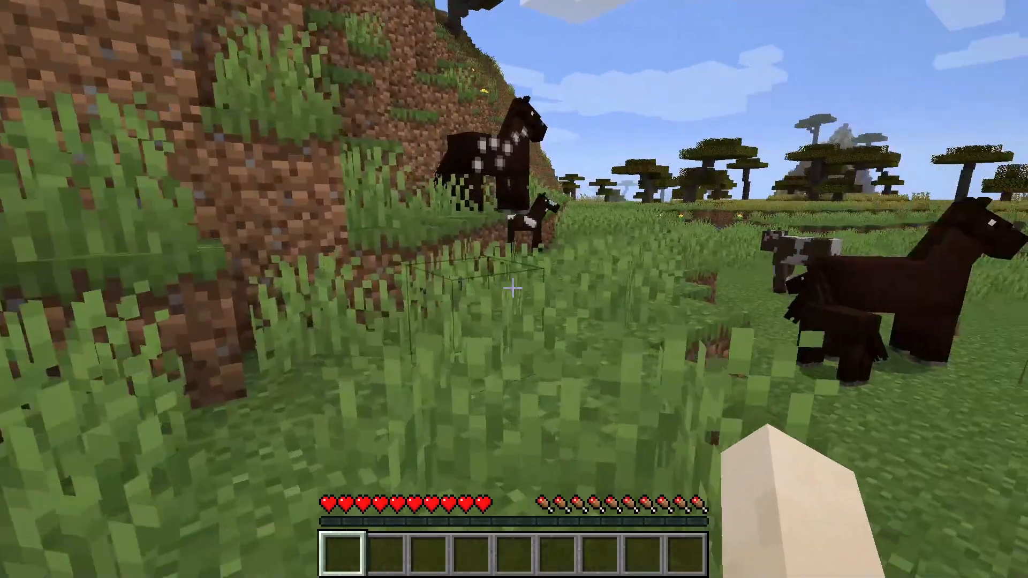
mouse_move(514, 289)
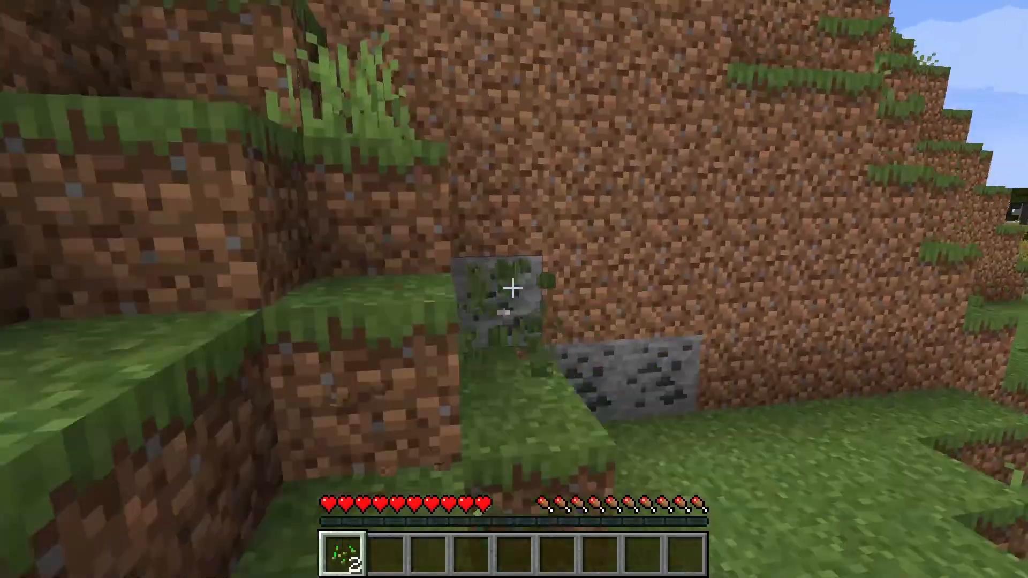
mouse_move(514, 289)
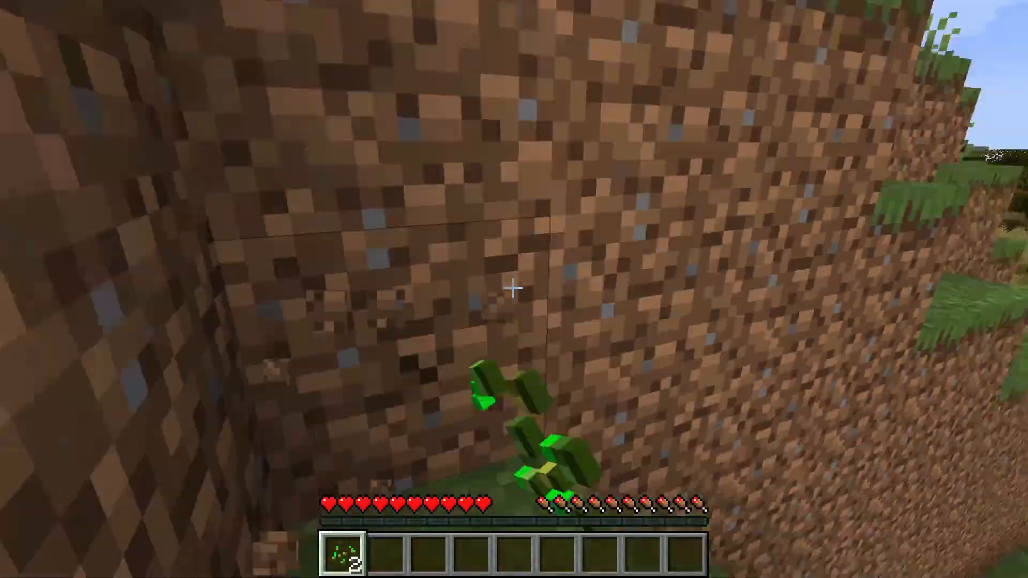
mouse_move(514, 287)
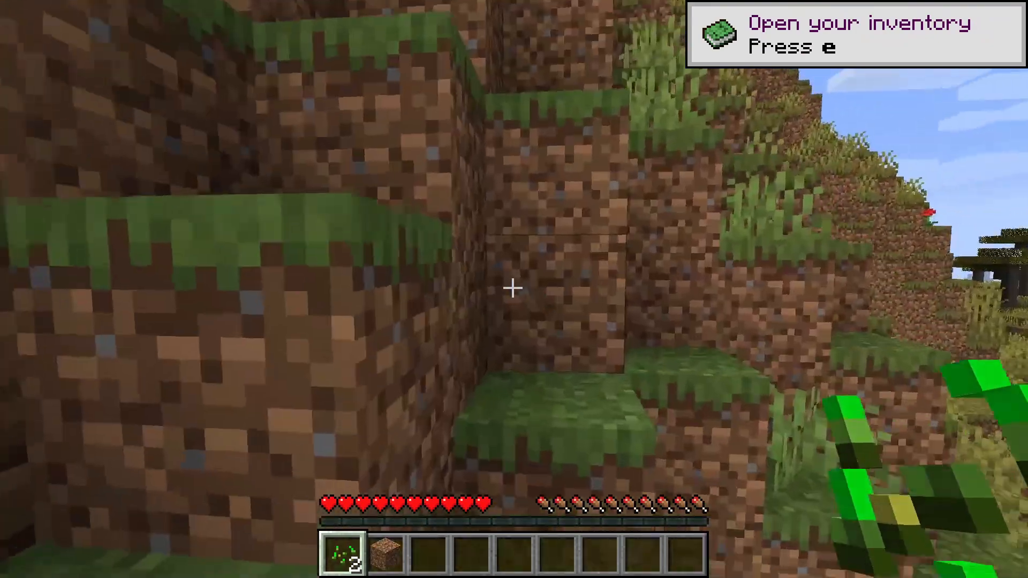
mouse_move(514, 290)
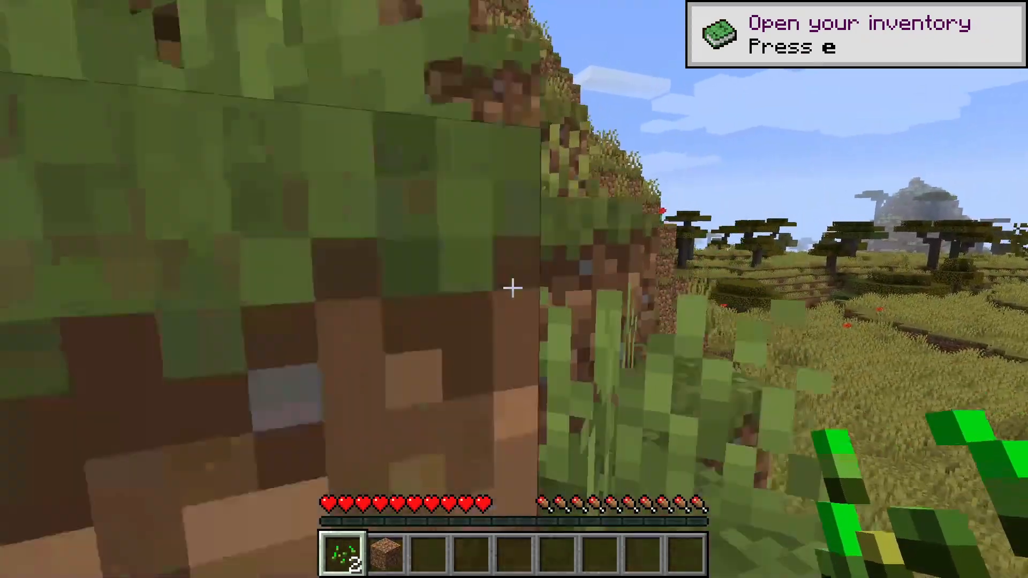